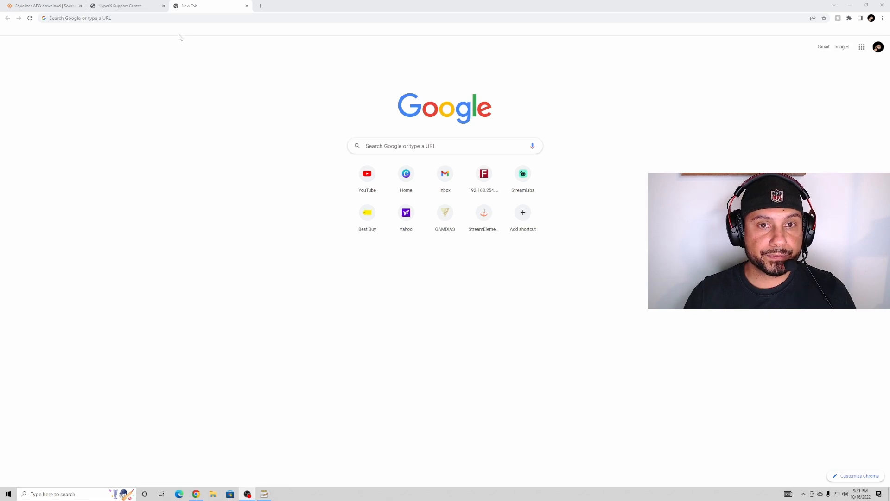
mouse_move(119, 5)
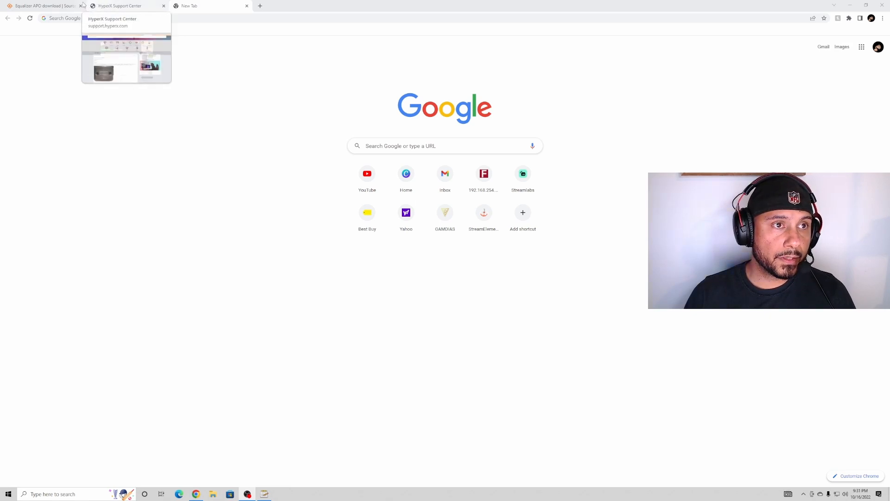
mouse_move(119, 6)
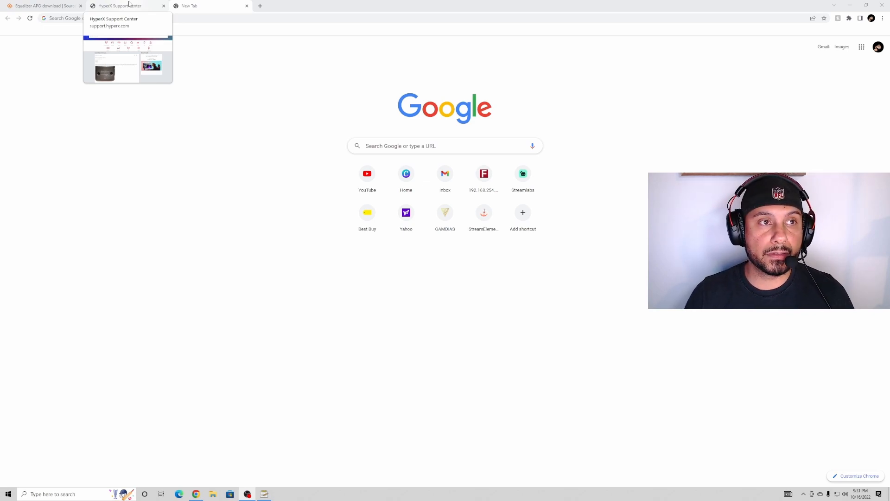
- Launch the HP Cloud II headset firmware download from the HyperX support article
click(118, 6)
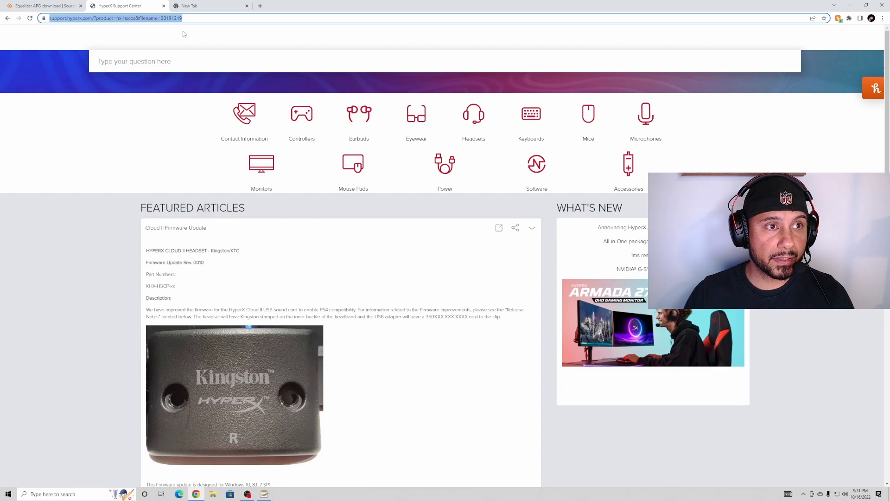
scroll(down, 3)
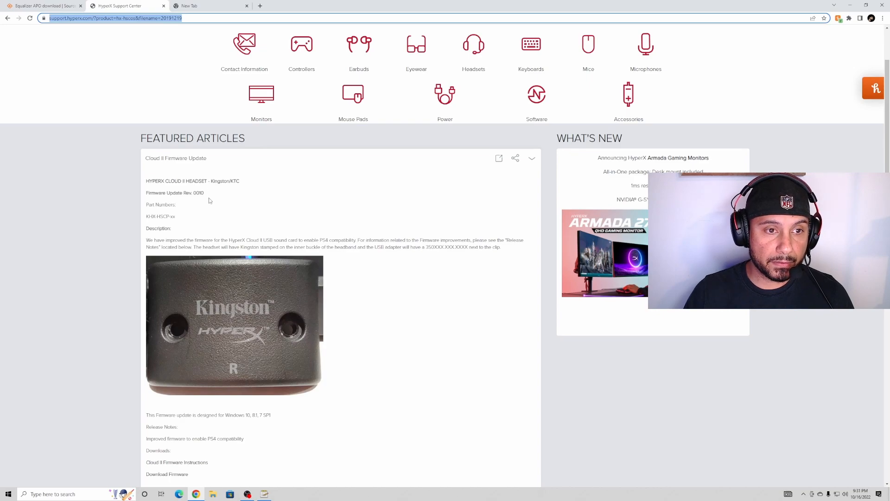
scroll(down, 3)
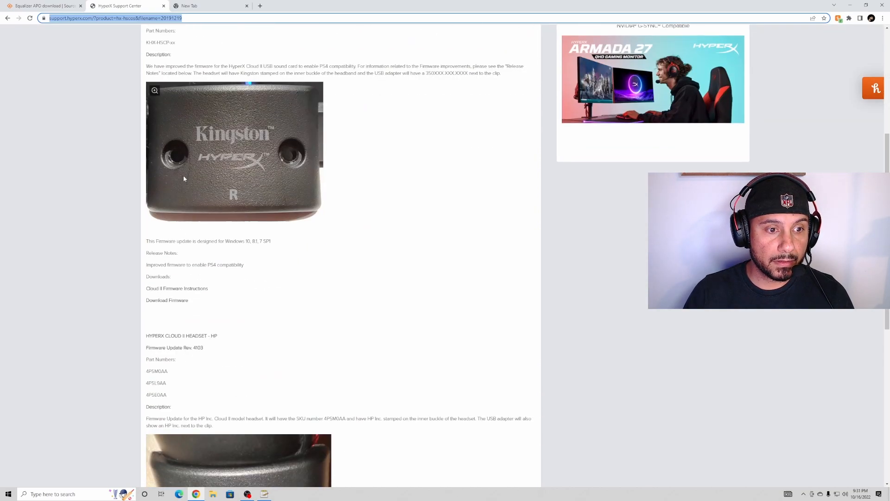
mouse_move(167, 295)
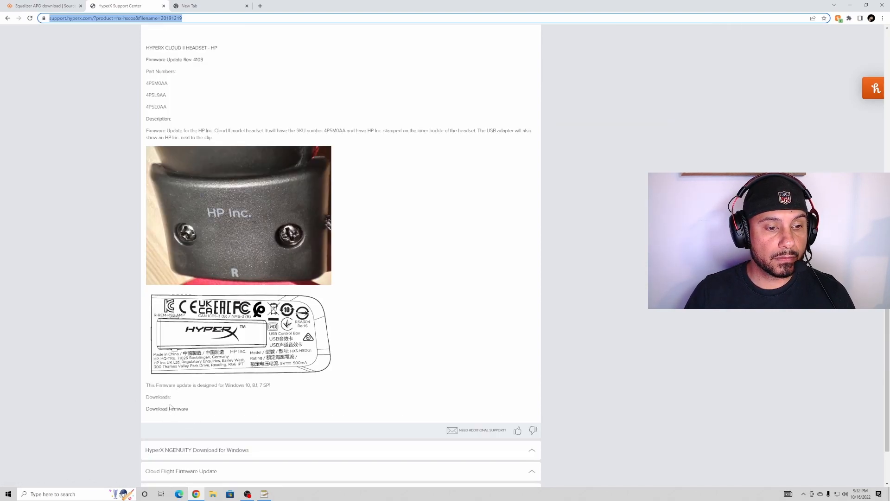
click(167, 408)
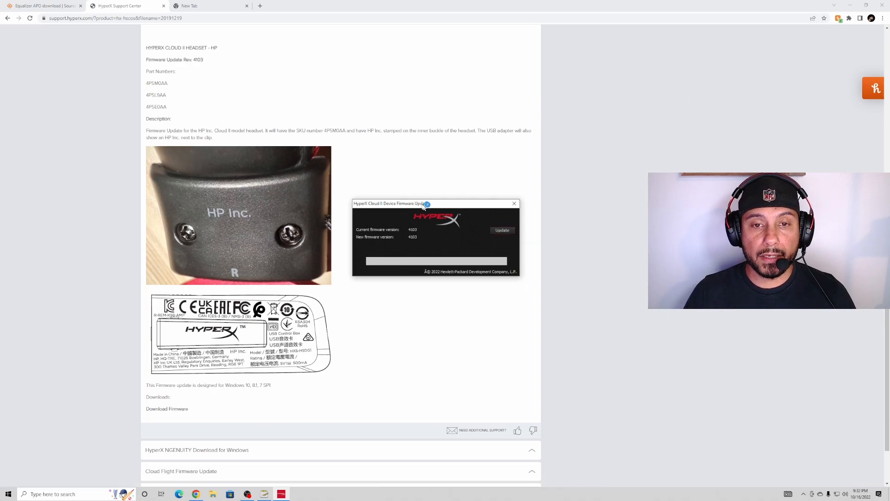
- Start flashing the Cloud II firmware, continuing despite the same 4103 version
drag(389, 204, 352, 173)
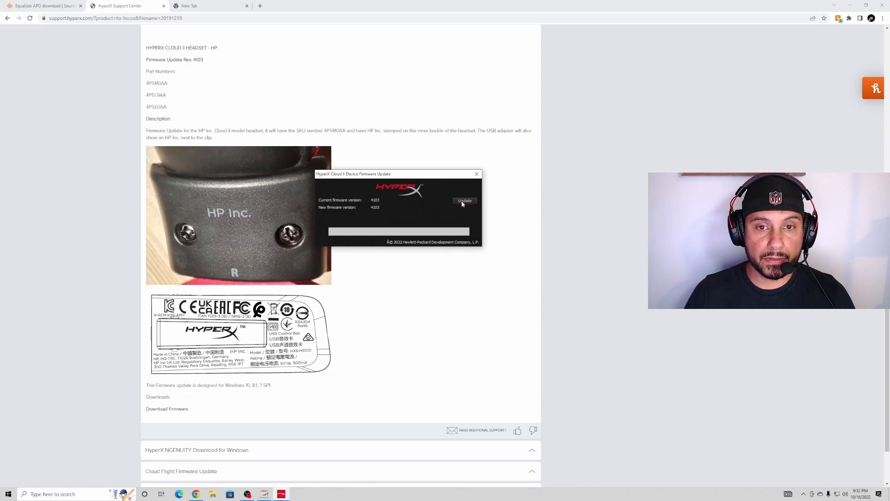
click(465, 200)
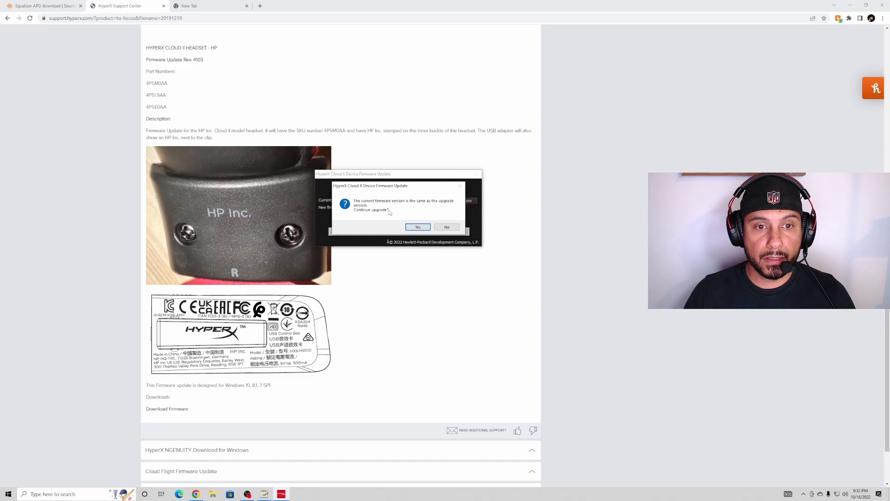
click(419, 227)
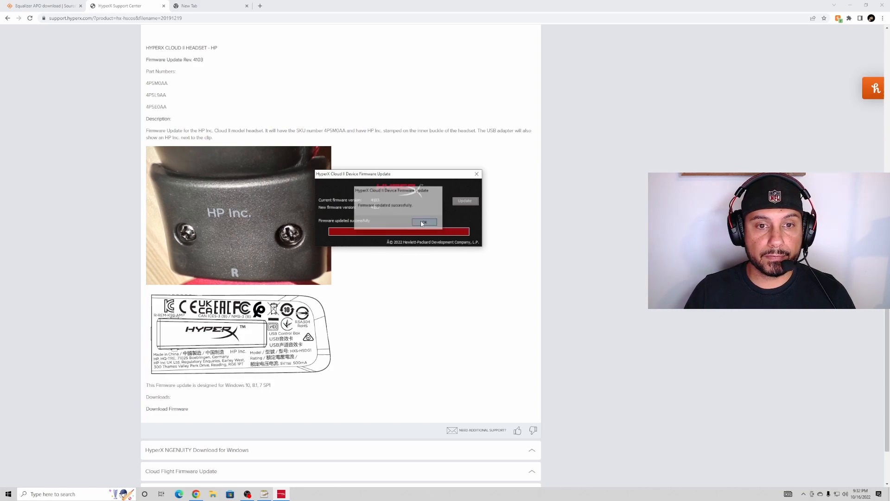
- Acknowledge the successful firmware update and close the updater
click(424, 222)
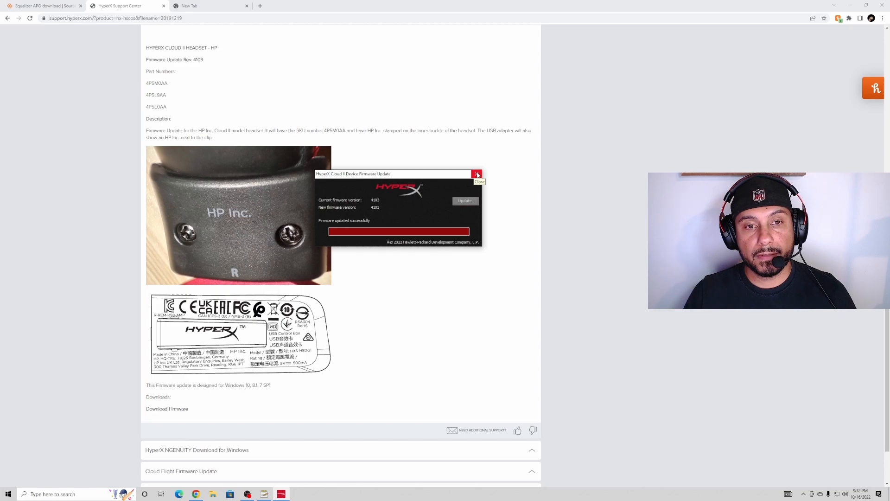
click(477, 173)
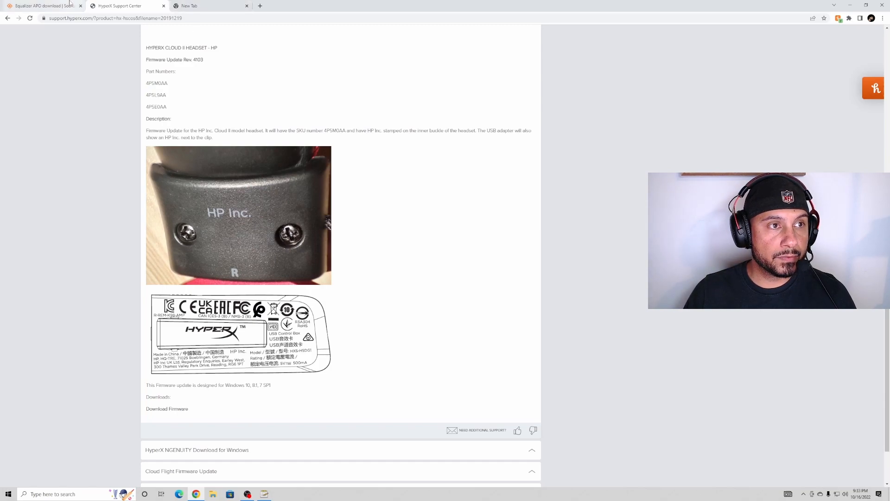
- Review the Equalizer APO SourceForge page's feature list and requirements
click(42, 6)
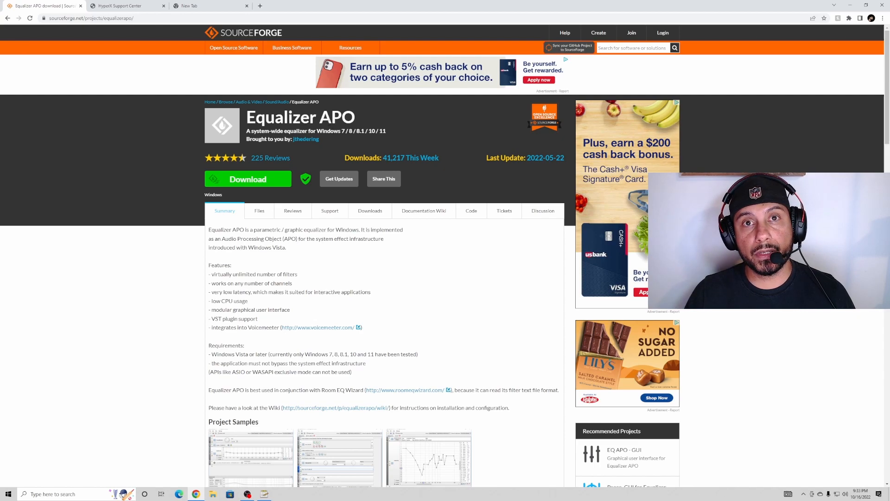
scroll(down, 3)
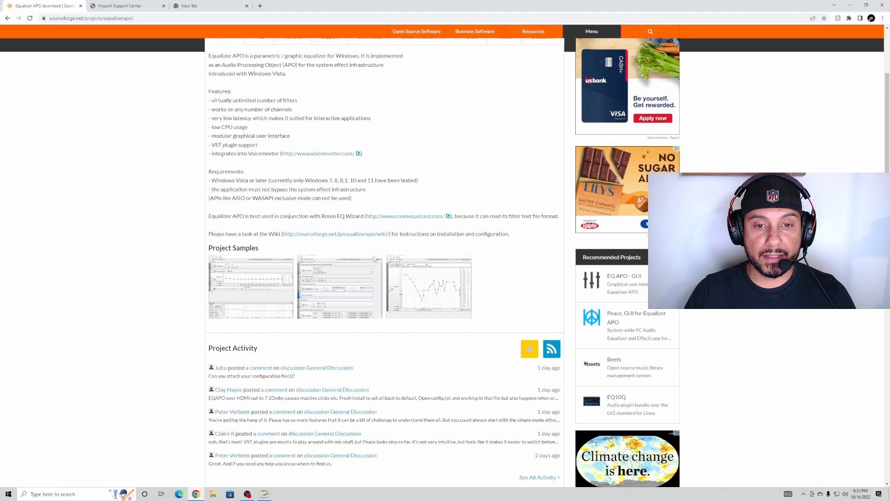
mouse_move(355, 226)
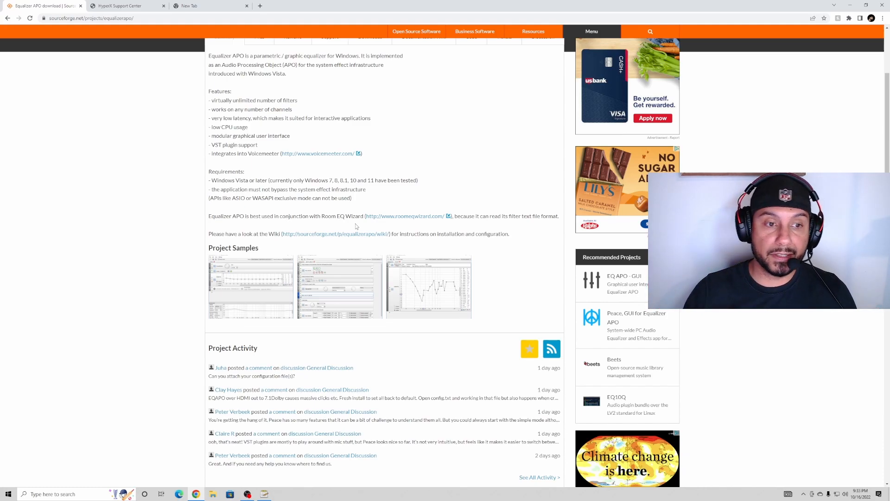
scroll(down, 3)
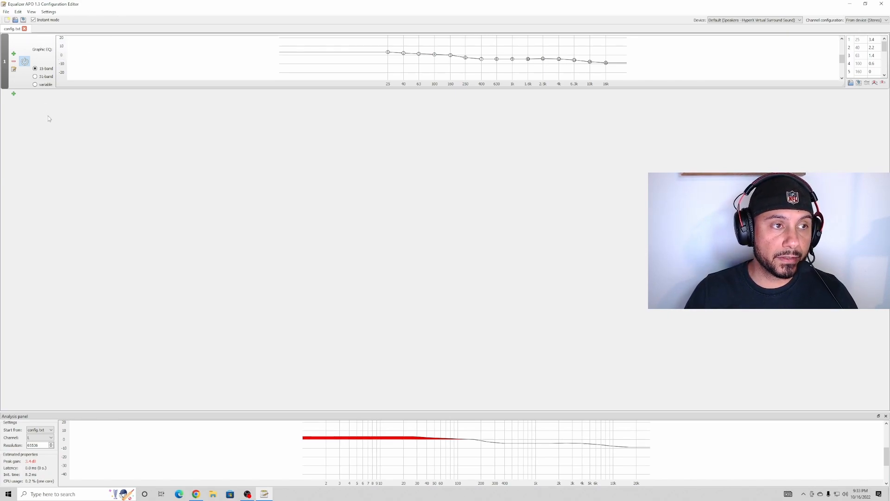
mouse_move(306, 100)
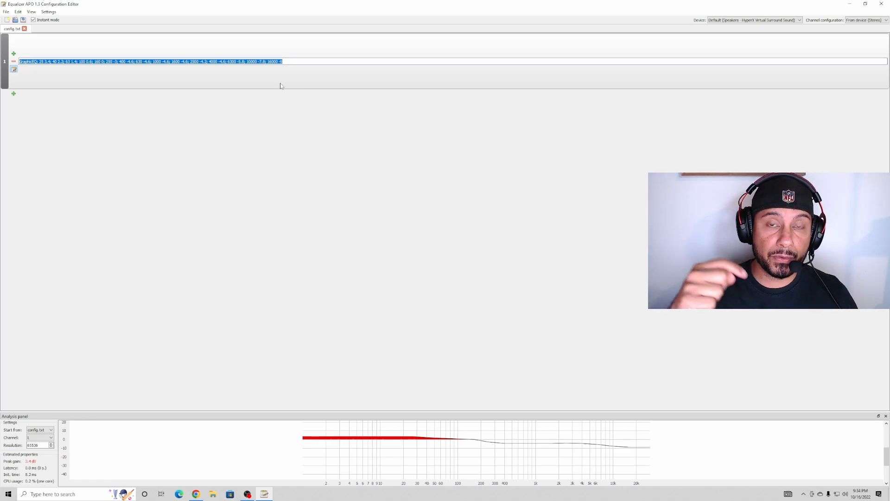
mouse_move(272, 158)
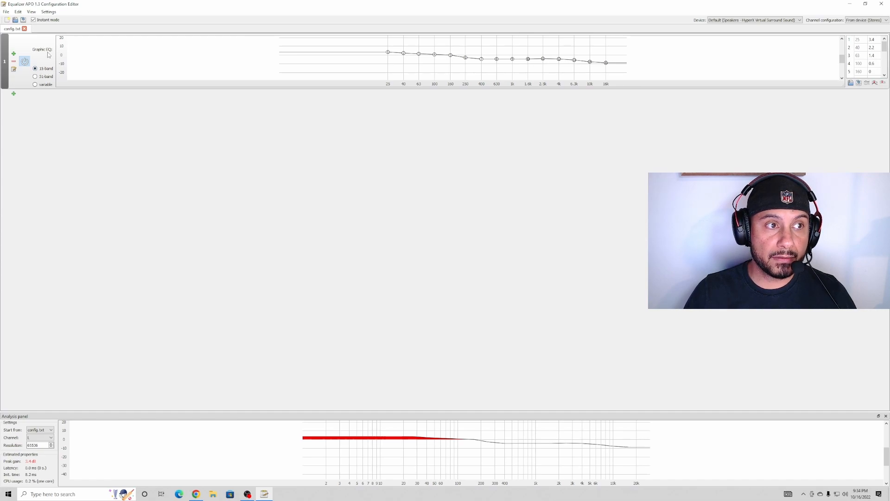
- Show the 15-band Graphic EQ filter as its curve view instead of raw text
click(24, 61)
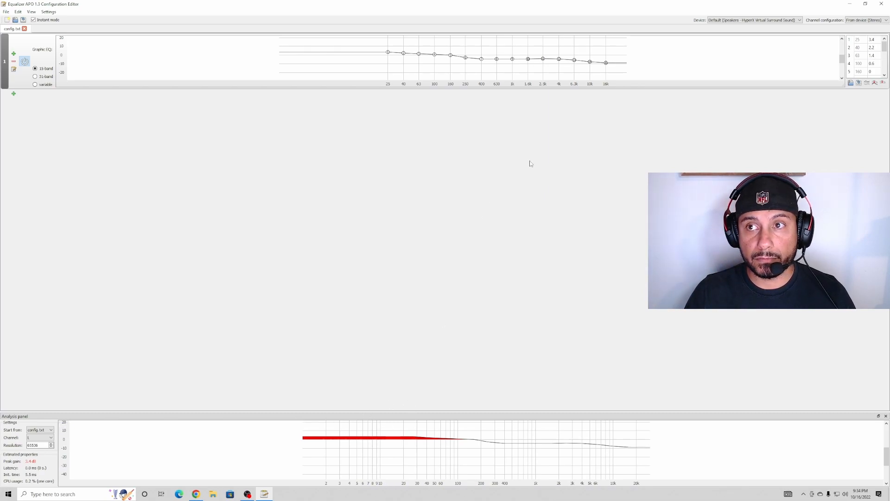
click(753, 20)
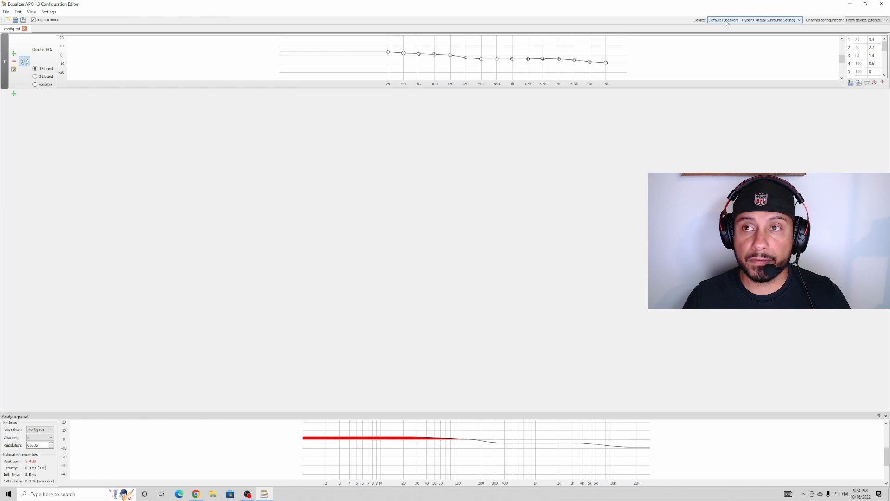
click(754, 20)
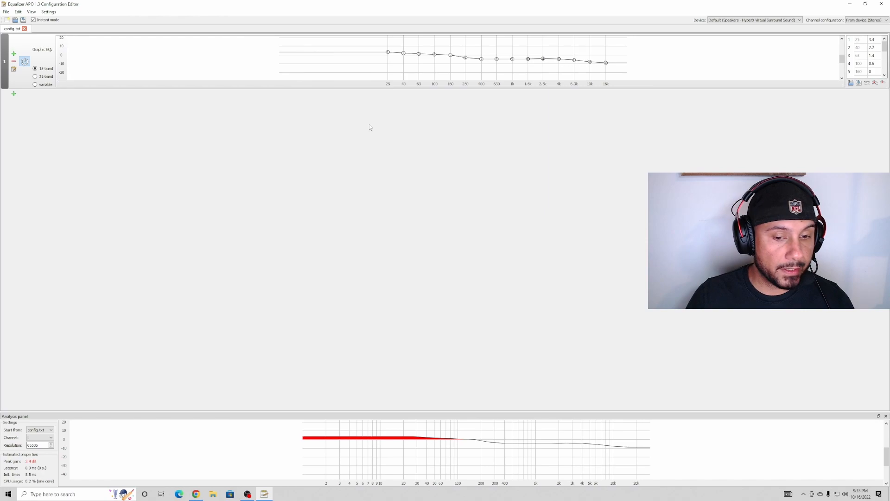
mouse_move(375, 141)
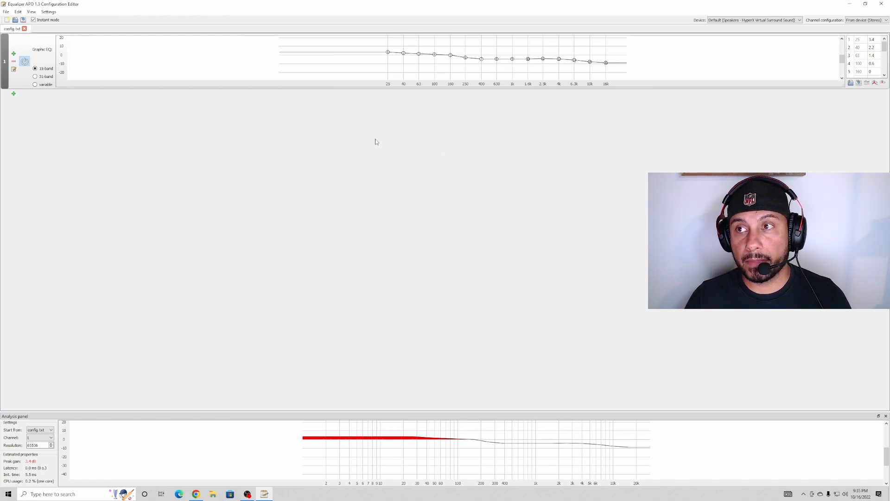
mouse_move(367, 144)
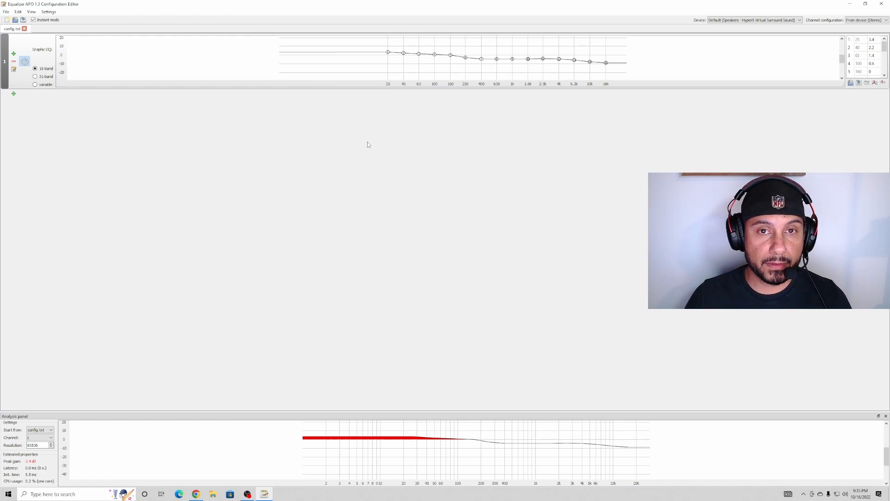